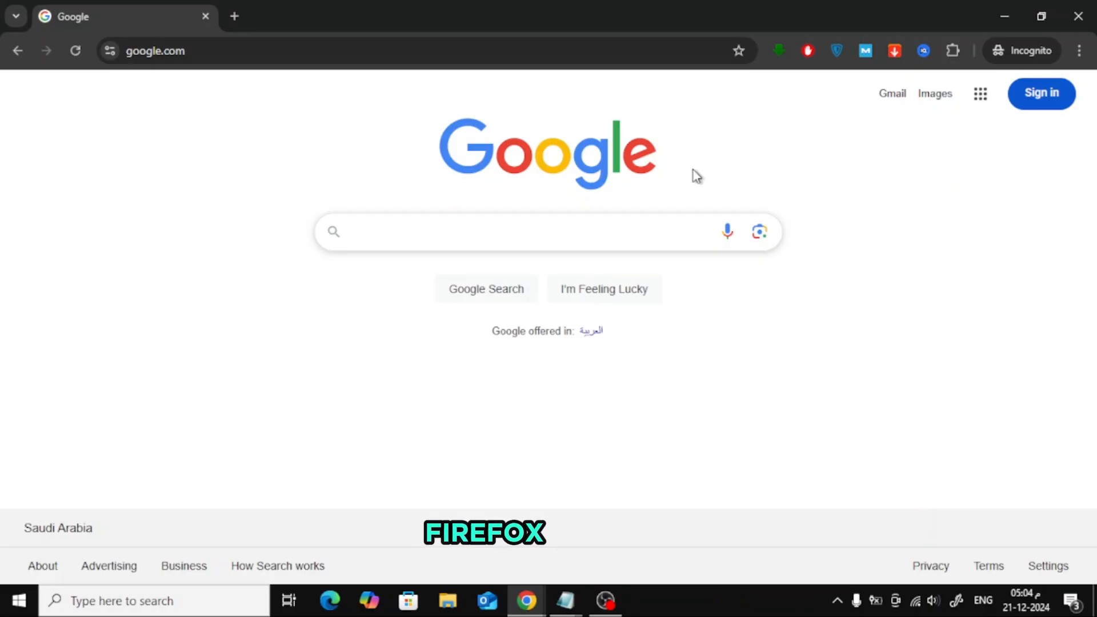
Search Google for "Endnote"
text(Endnote)
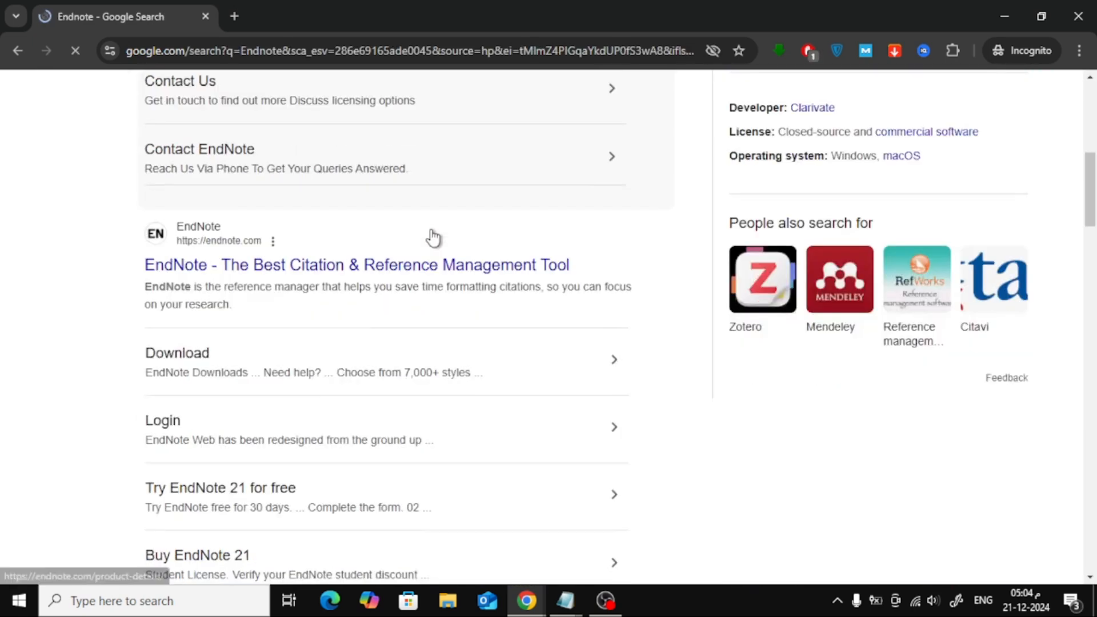
Open the "EndNote - The Best Citation & Reference Management Tool" search result
click(368, 272)
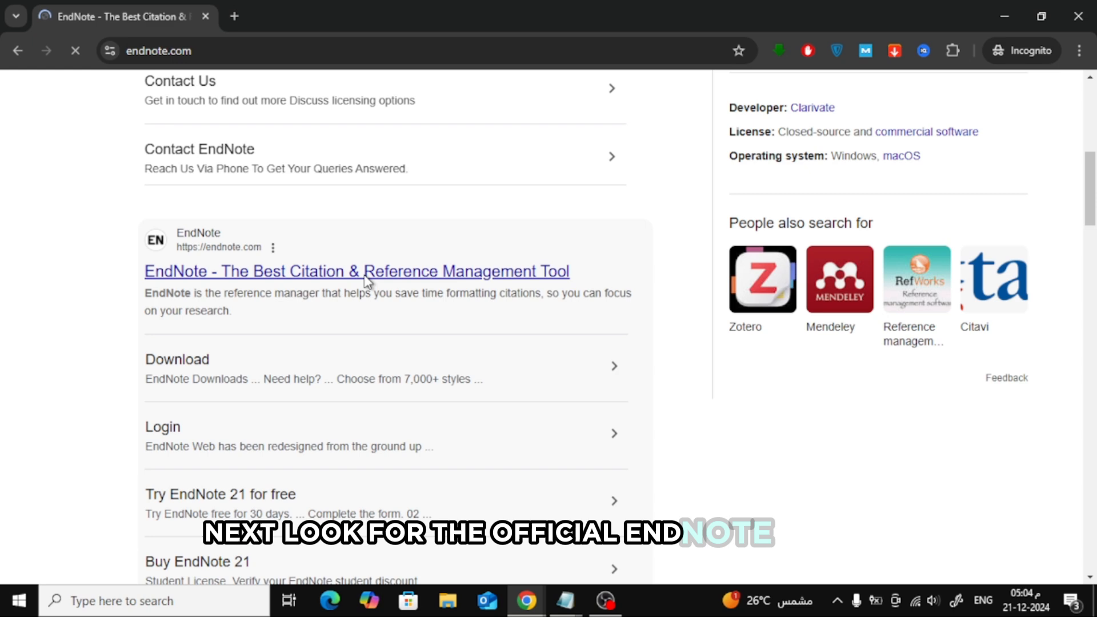
click(356, 271)
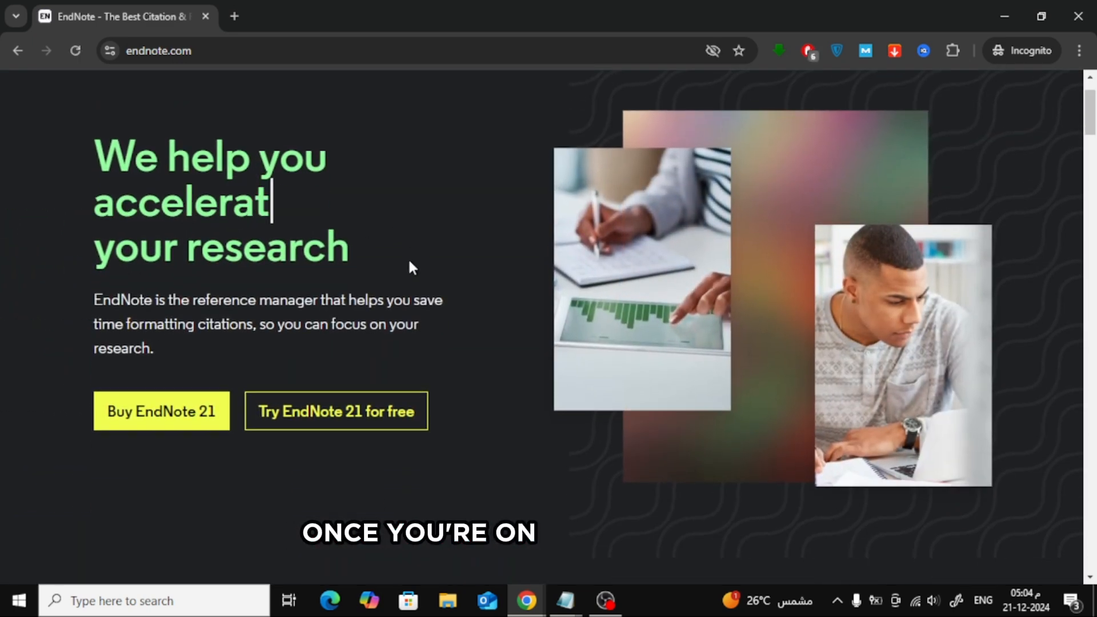
mouse_move(385, 432)
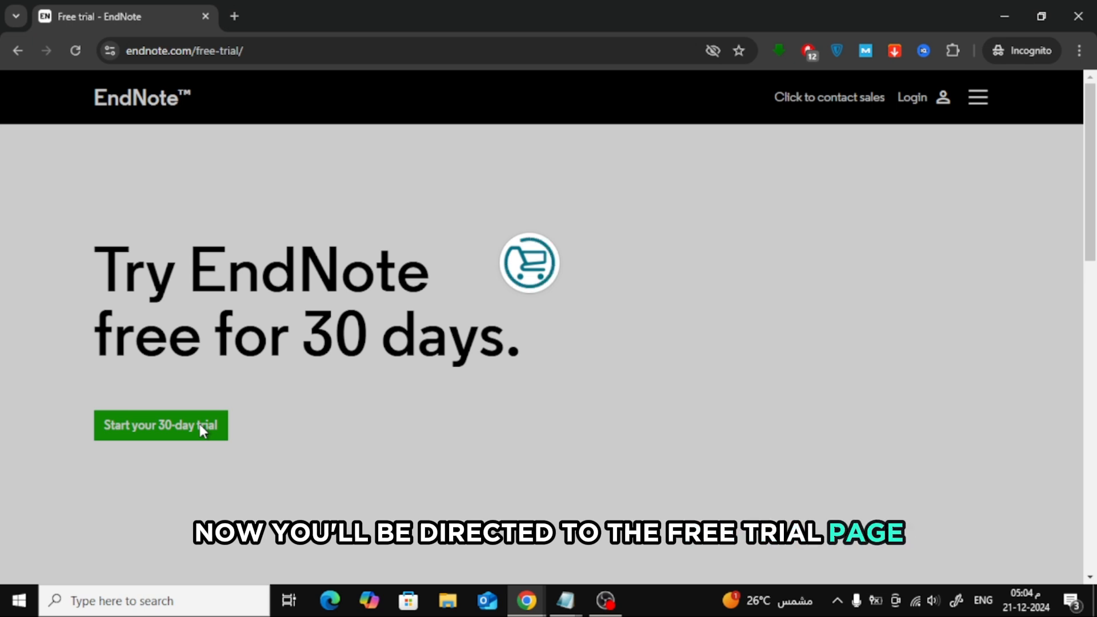
Start the EndNote 30-day trial checkout and reach the payment details step
click(161, 426)
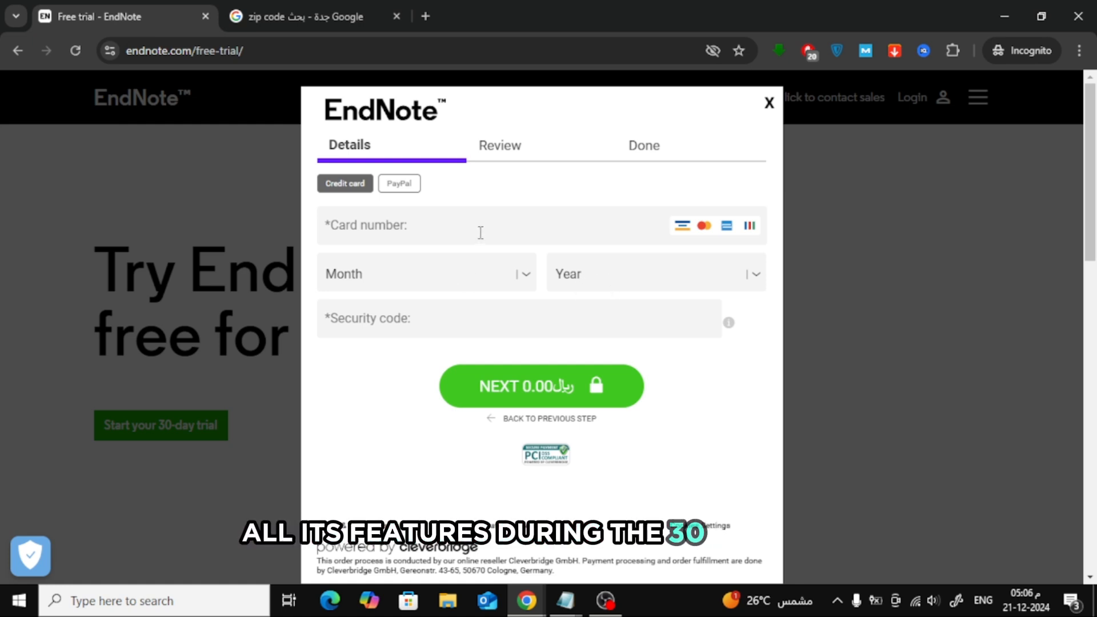
click(398, 183)
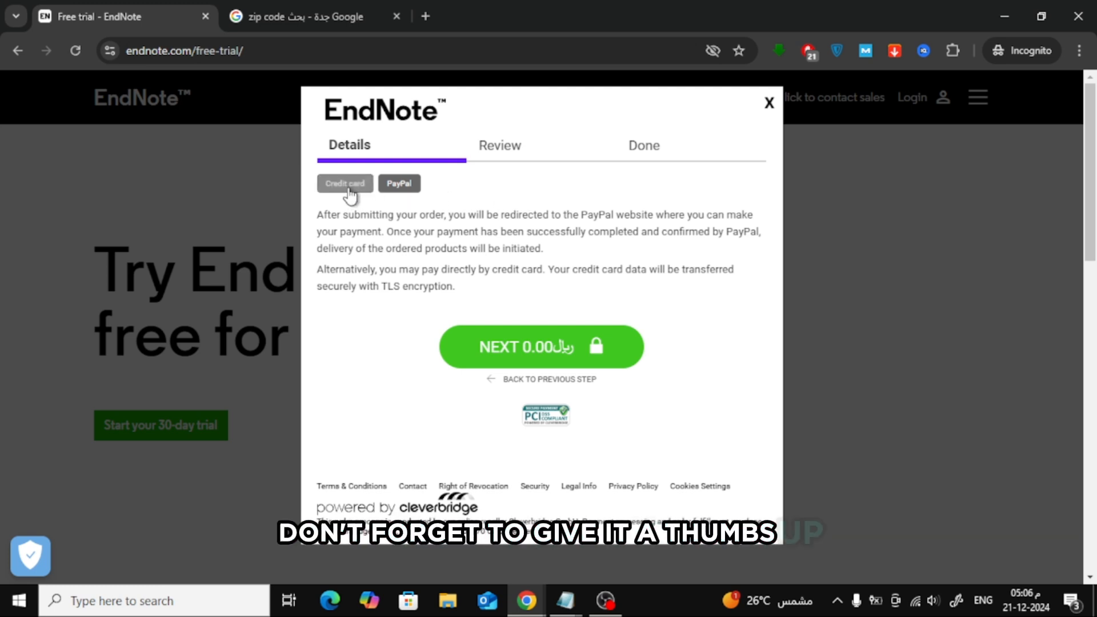
click(345, 184)
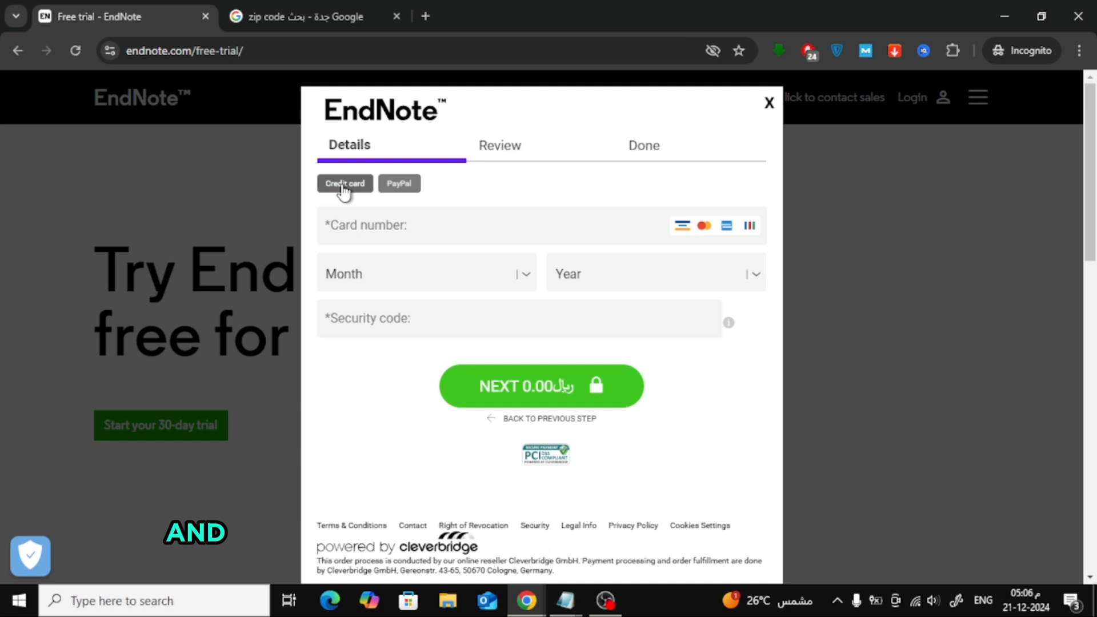